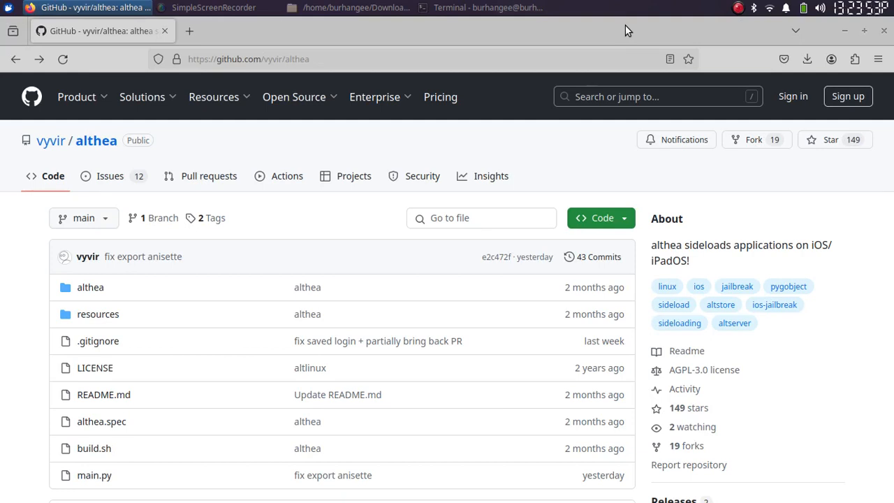
pyautogui.moveTo(310, 153)
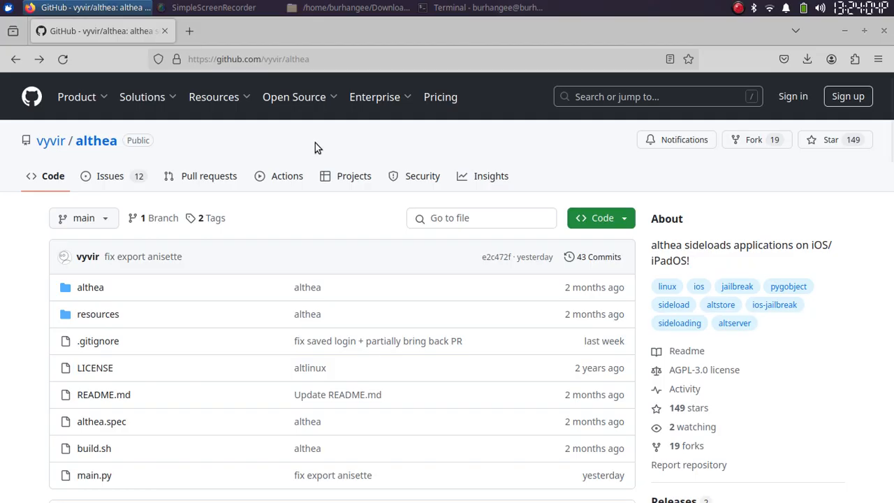
pyautogui.moveTo(304, 151)
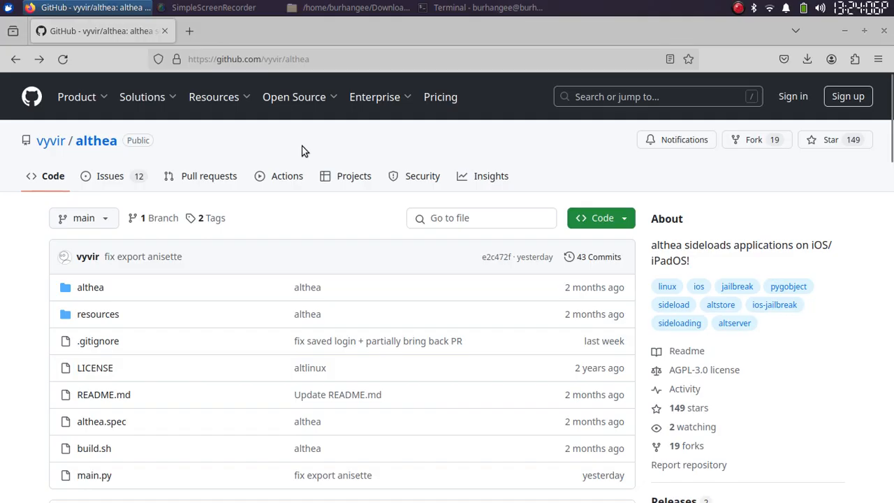
pyautogui.moveTo(478, 145)
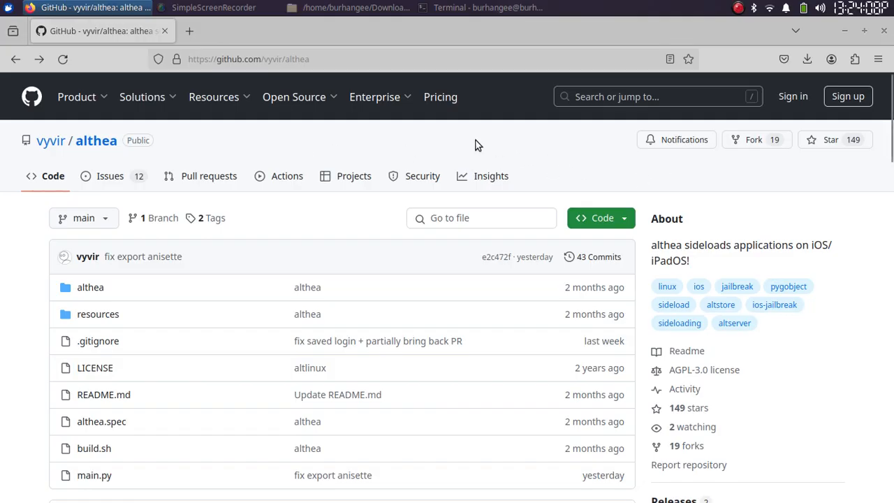
pyautogui.moveTo(391, 151)
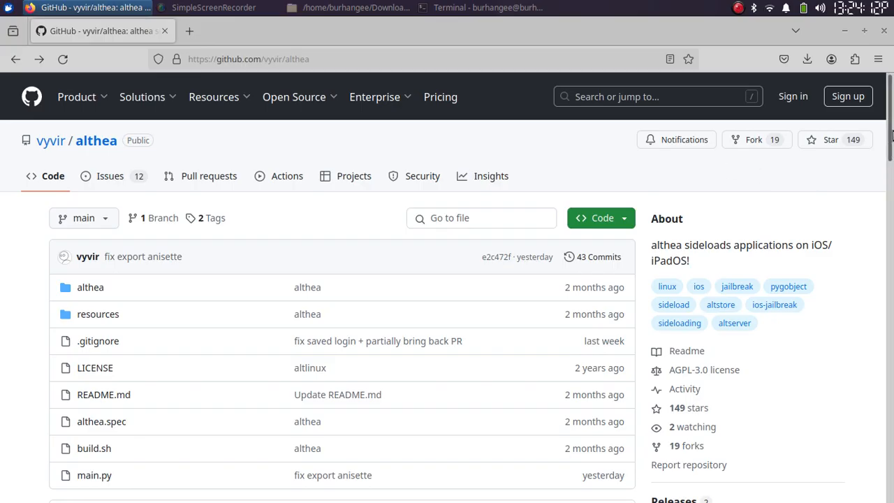
# Step: Scroll the althea README to the Ubuntu section and get a terminal open on the desktop
pyautogui.scroll(-3)
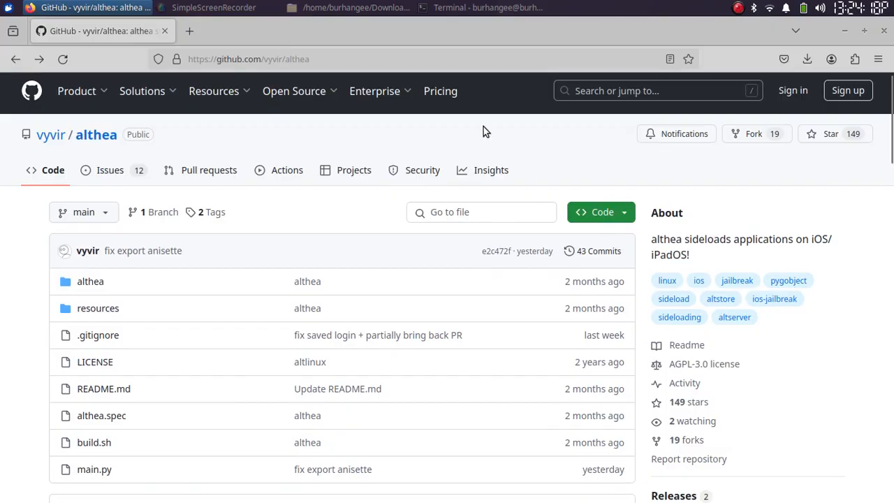
pyautogui.moveTo(492, 134)
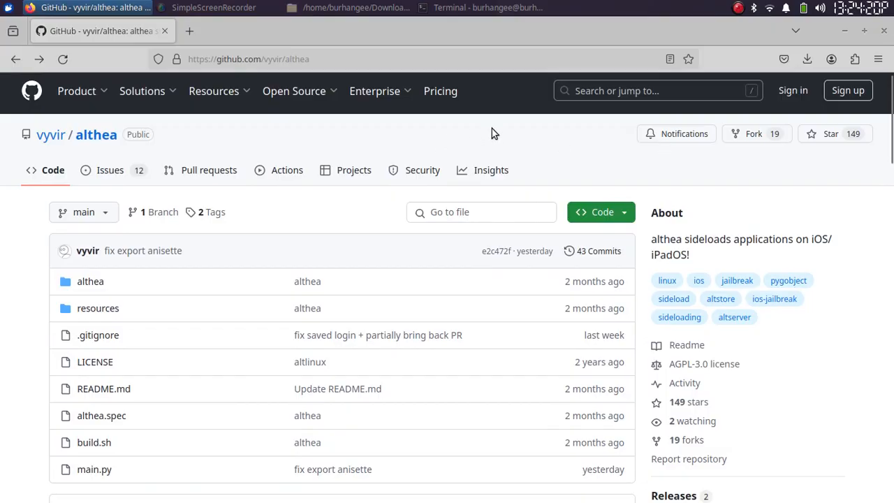
pyautogui.click(480, 8)
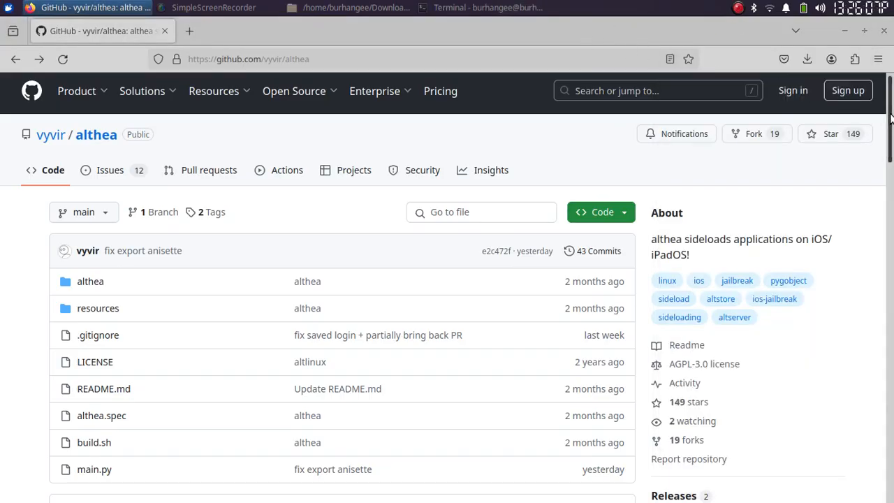
pyautogui.scroll(-3)
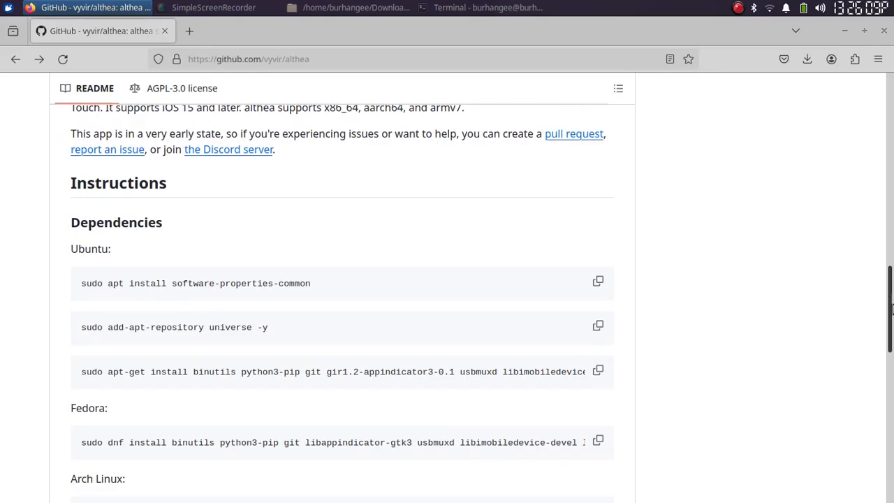
pyautogui.scroll(-3)
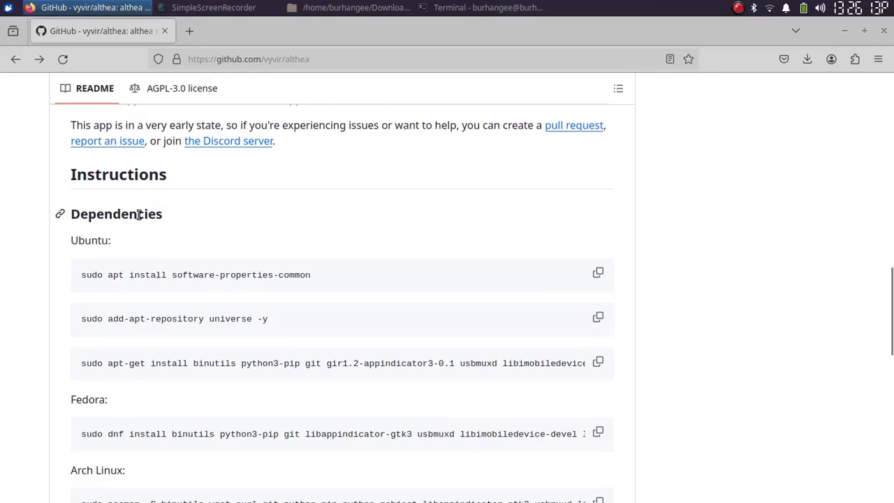
pyautogui.moveTo(244, 229)
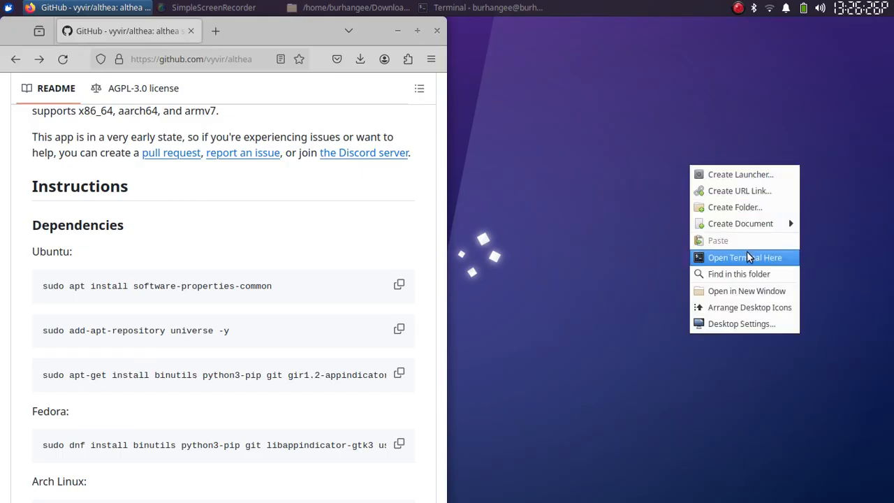
pyautogui.click(744, 257)
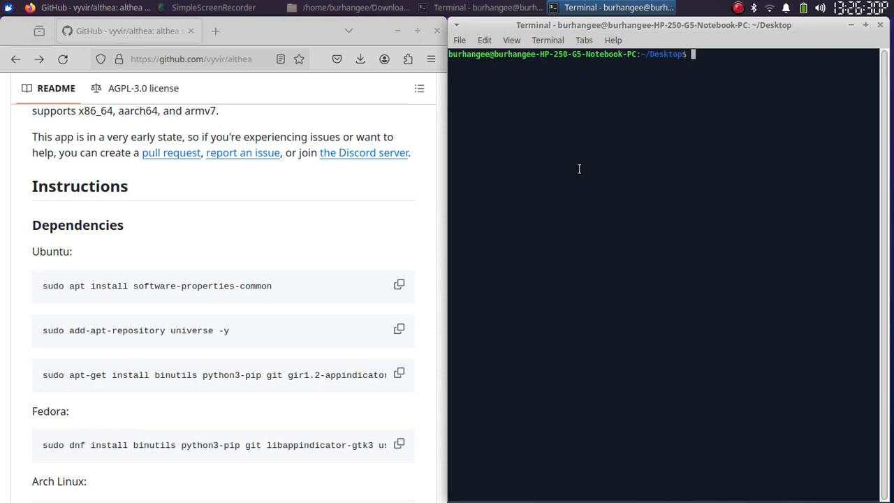
# Step: Run the README's Ubuntu apt dependency commands, including adding the universe repository
pyautogui.click(399, 285)
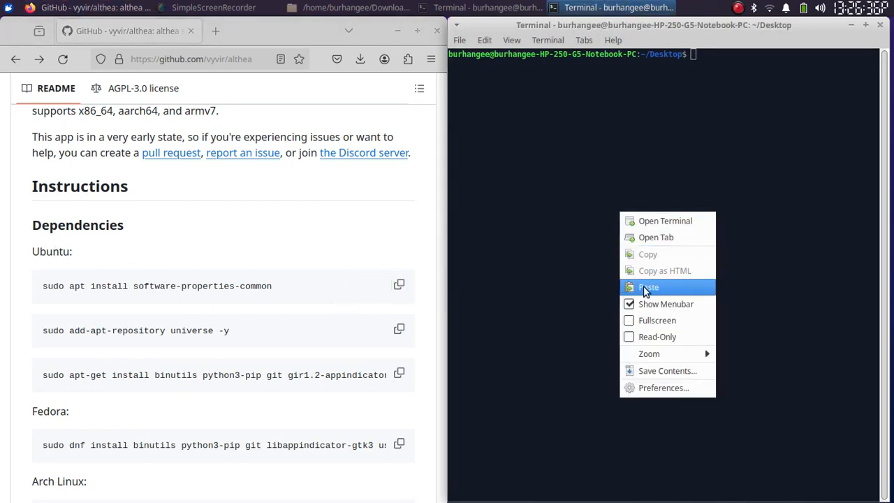
pyautogui.click(649, 288)
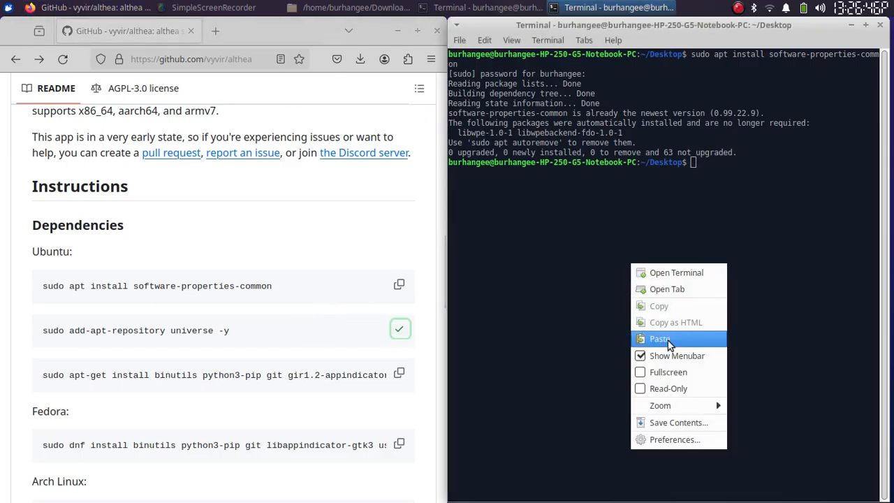
pyautogui.click(656, 339)
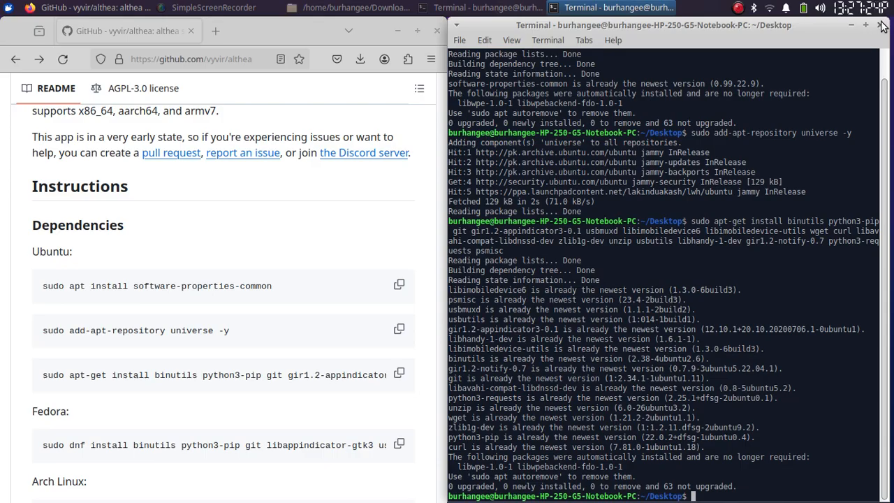
# Step: Open a terminal in the Downloads folder and scroll the README to the clone instructions
pyautogui.click(356, 8)
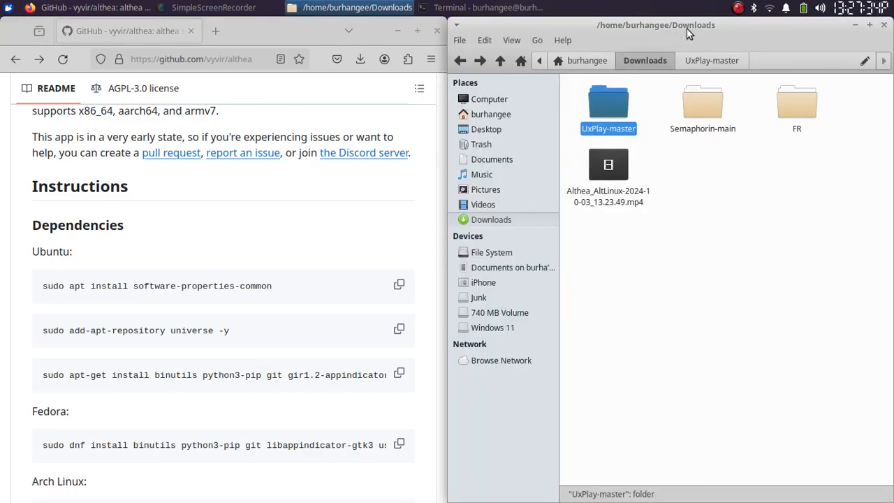
pyautogui.rightClick(732, 243)
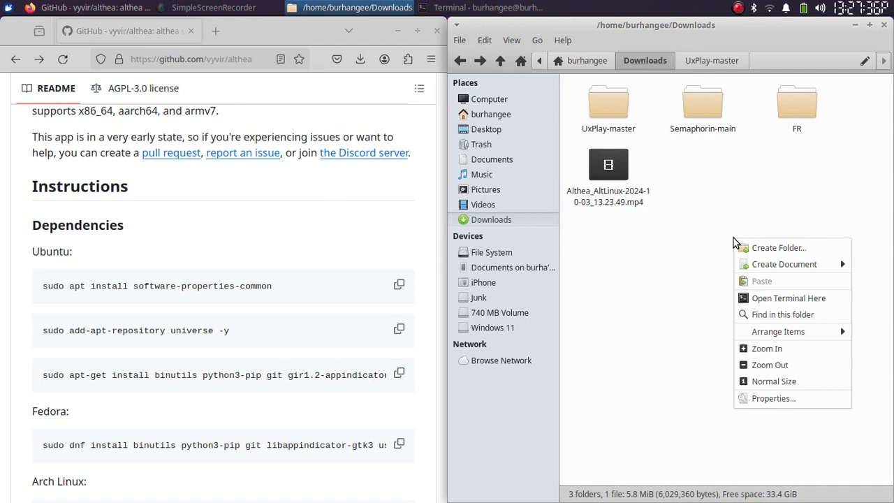
pyautogui.click(788, 298)
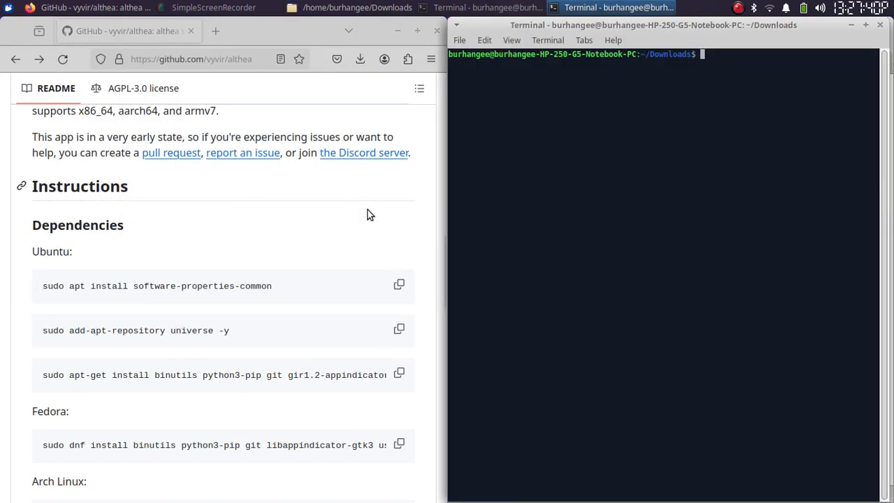
pyautogui.scroll(-3)
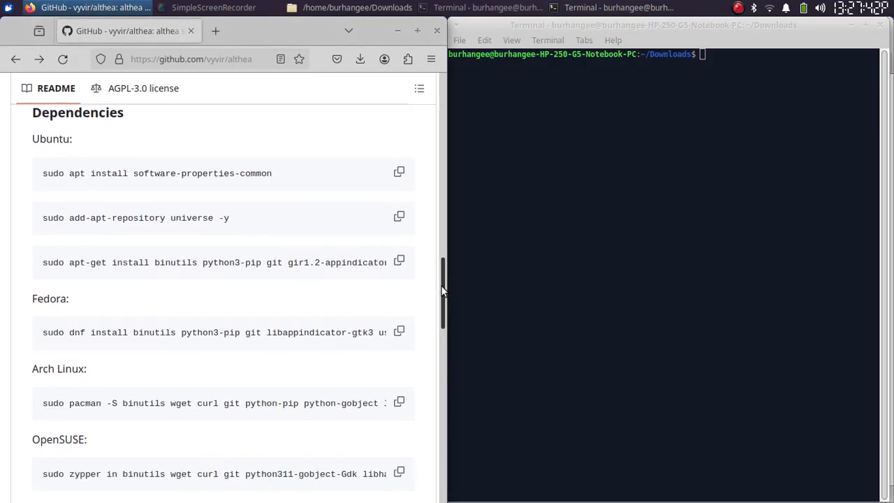
pyautogui.scroll(-3)
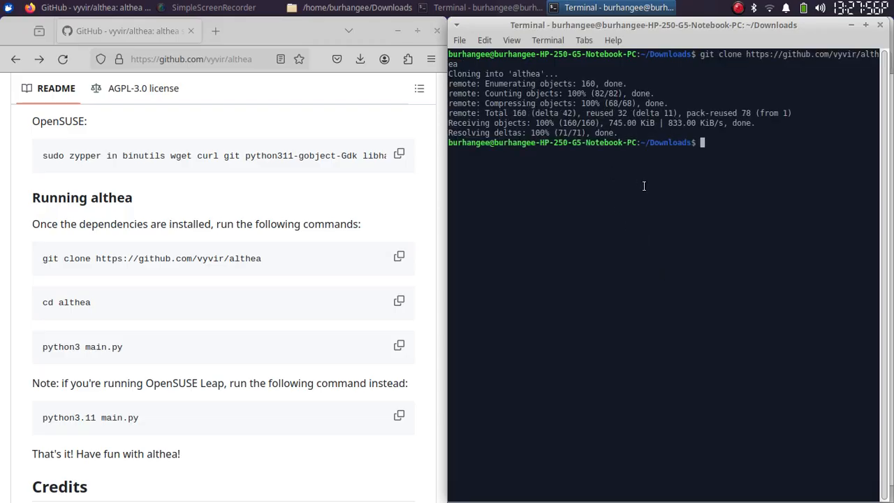
pyautogui.moveTo(115, 304)
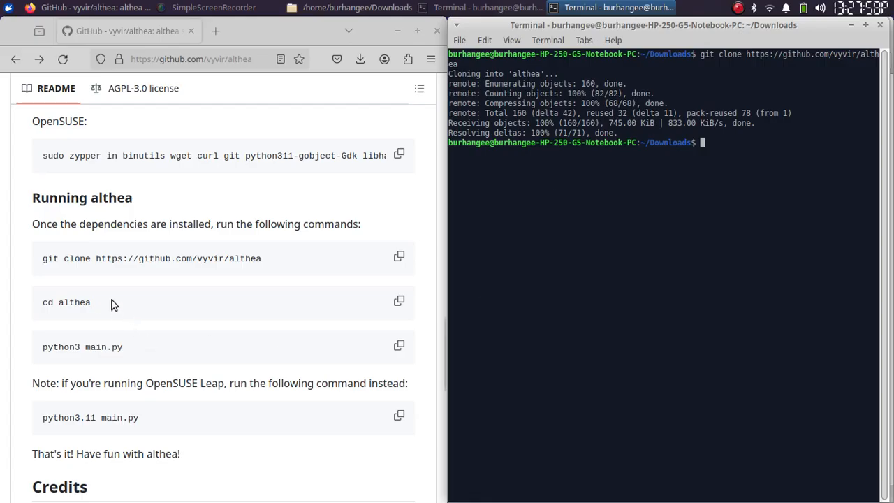
pyautogui.moveTo(399, 302)
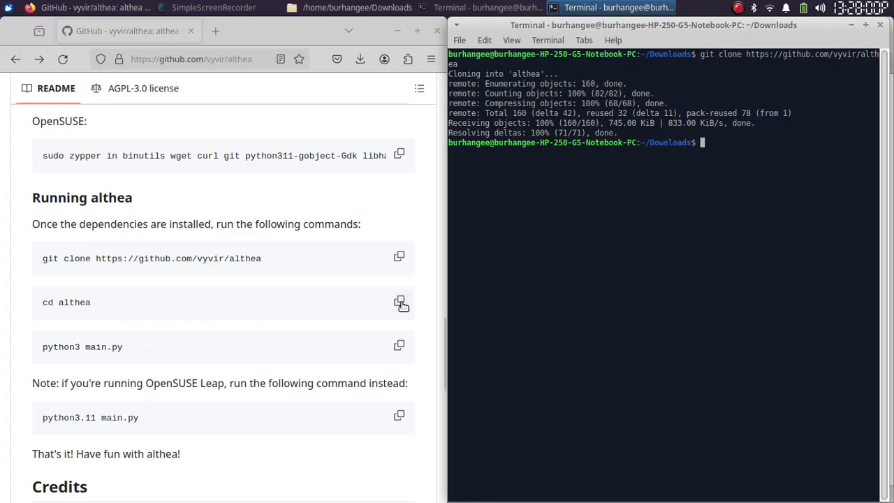
# Step: Copy and run cd althea, then copy the python3 main.py launch command from the README
pyautogui.click(399, 302)
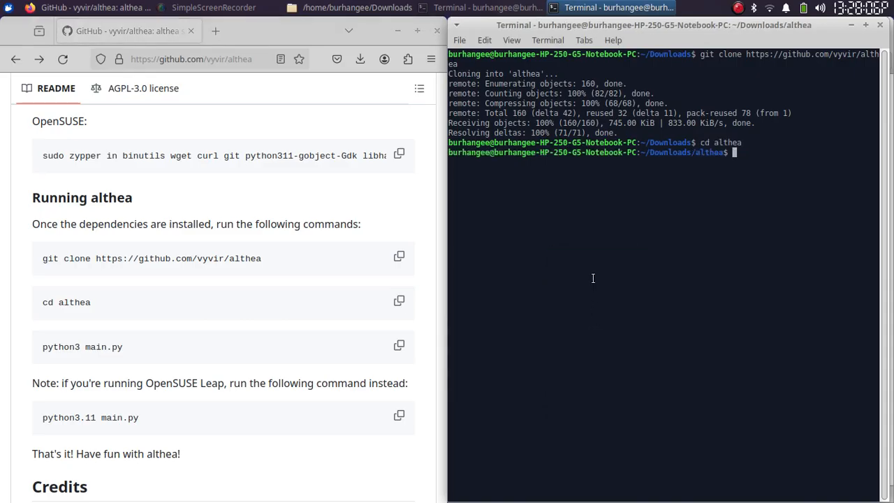
pyautogui.moveTo(370, 352)
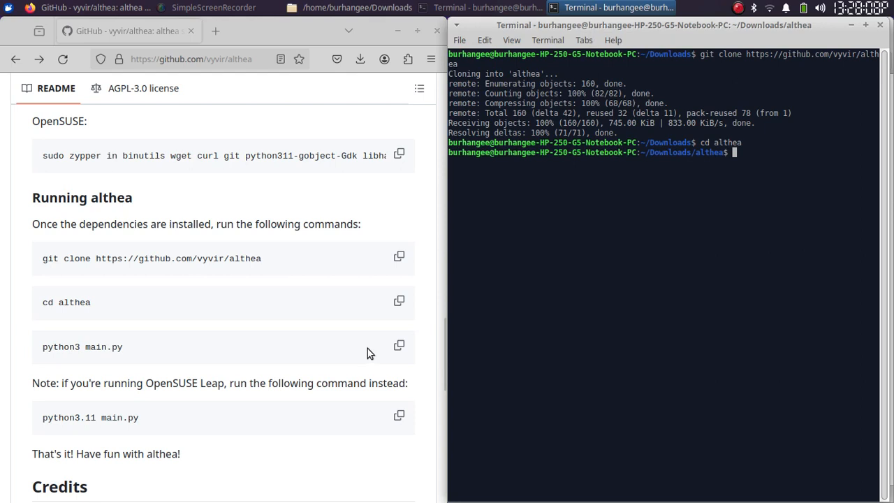
pyautogui.click(400, 346)
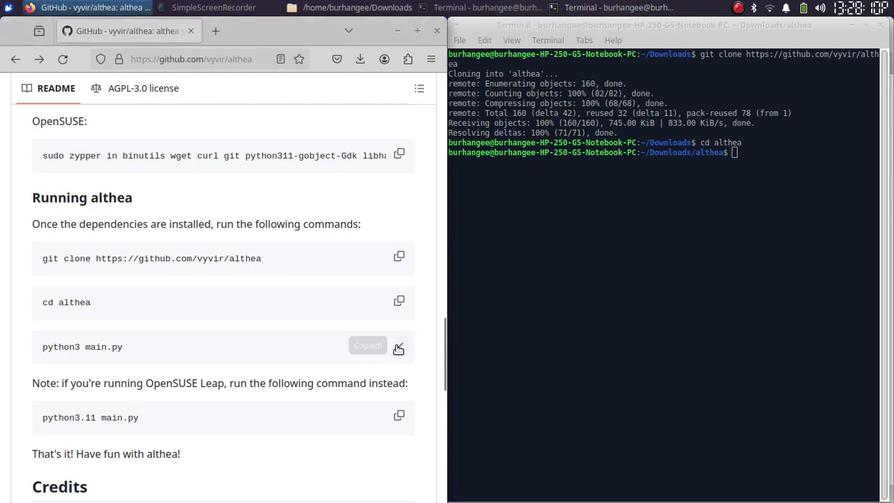
# Step: Launch althea with python3 main.py and pair the connected iPhone from the tray menu
pyautogui.click(400, 347)
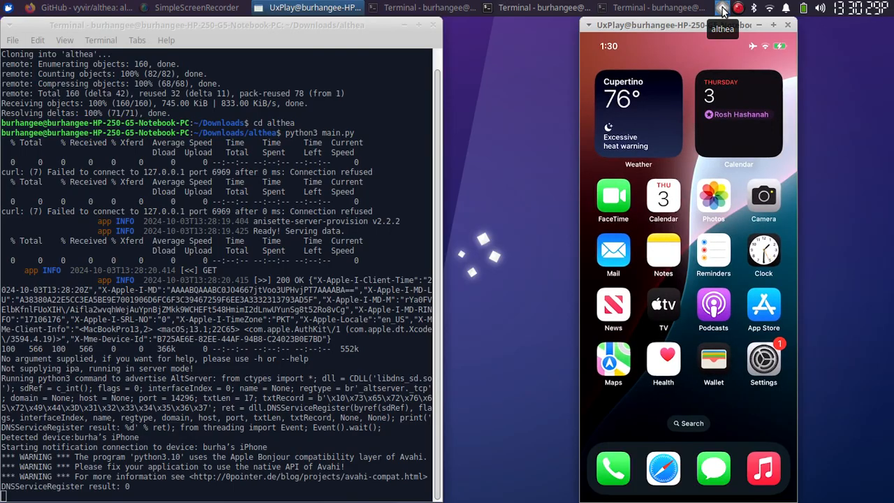
pyautogui.click(722, 9)
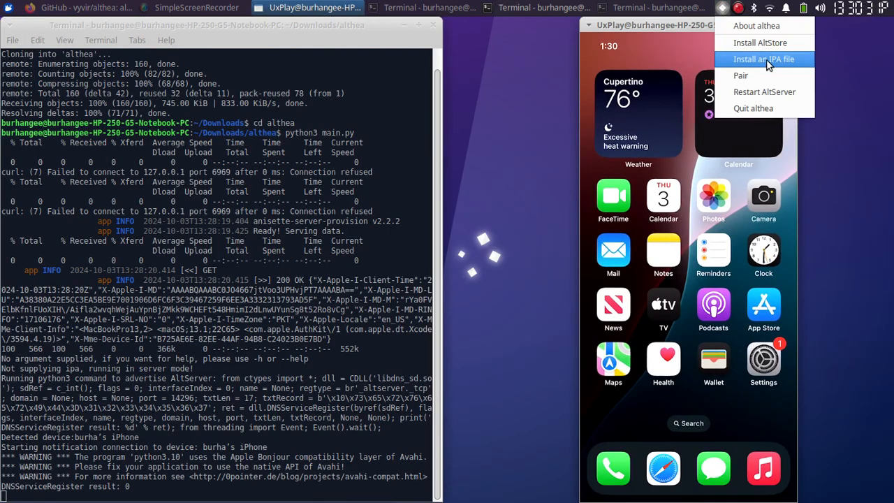
pyautogui.click(763, 59)
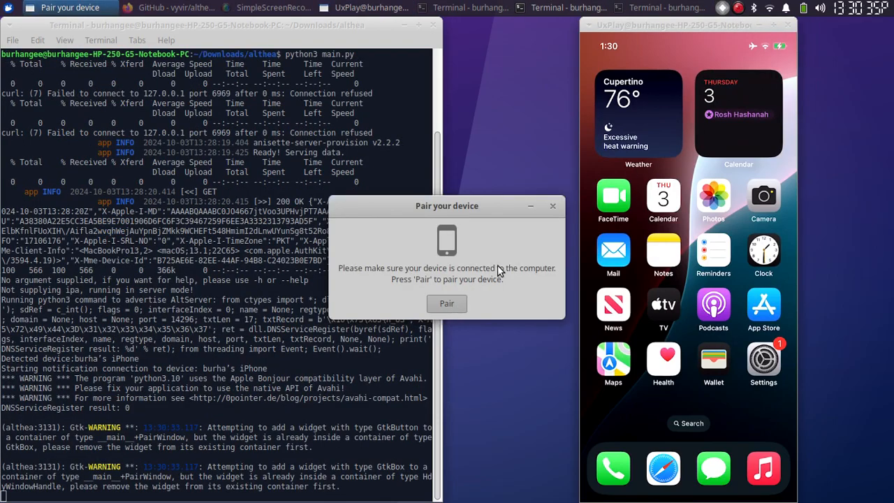
pyautogui.click(447, 303)
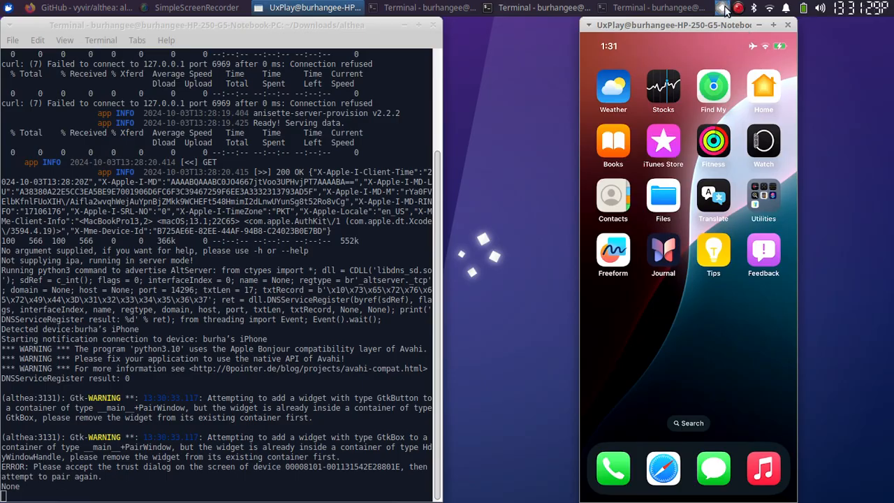
# Step: Choose Install AltStore from the althea tray menu and log in with the Apple ID
pyautogui.click(724, 8)
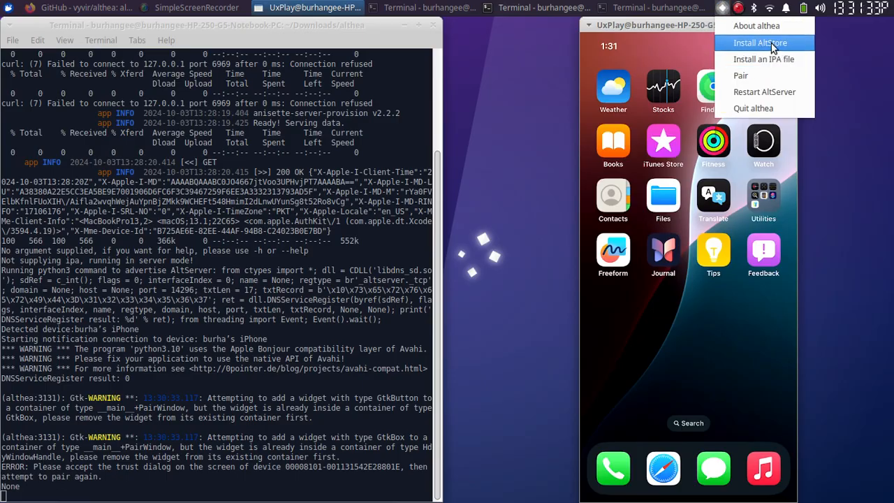
pyautogui.click(760, 42)
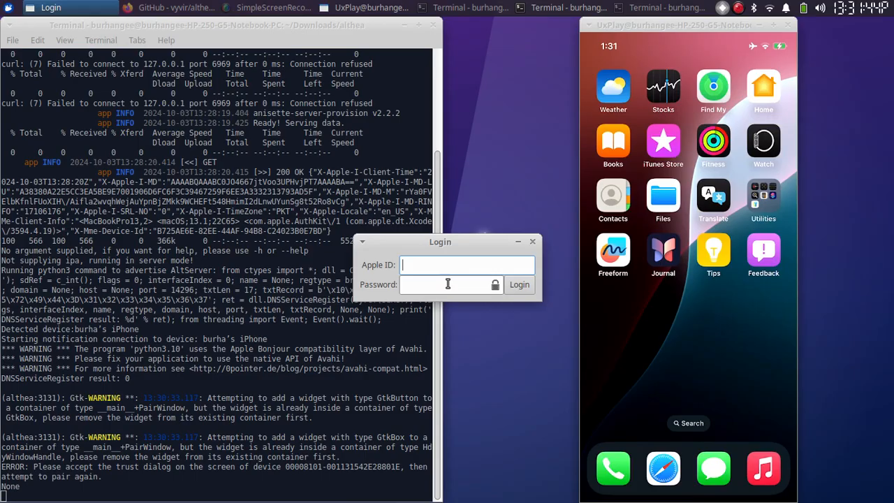
pyautogui.moveTo(473, 243)
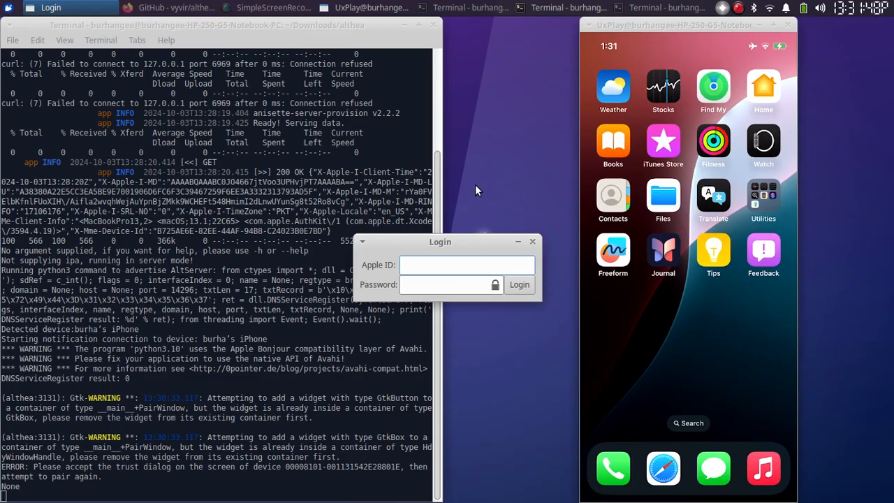
pyautogui.click(520, 285)
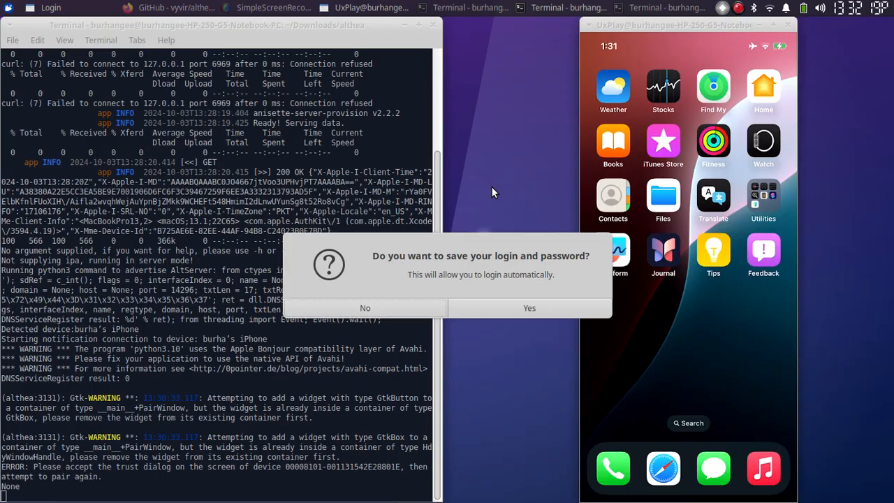
pyautogui.moveTo(508, 283)
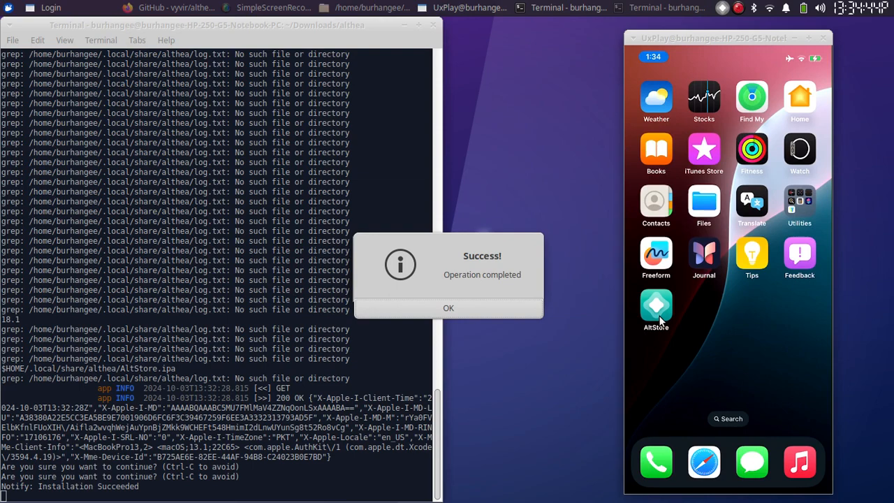
# Step: Acknowledge the install success message and open the iPhone's Settings, briefly visiting General
pyautogui.click(449, 309)
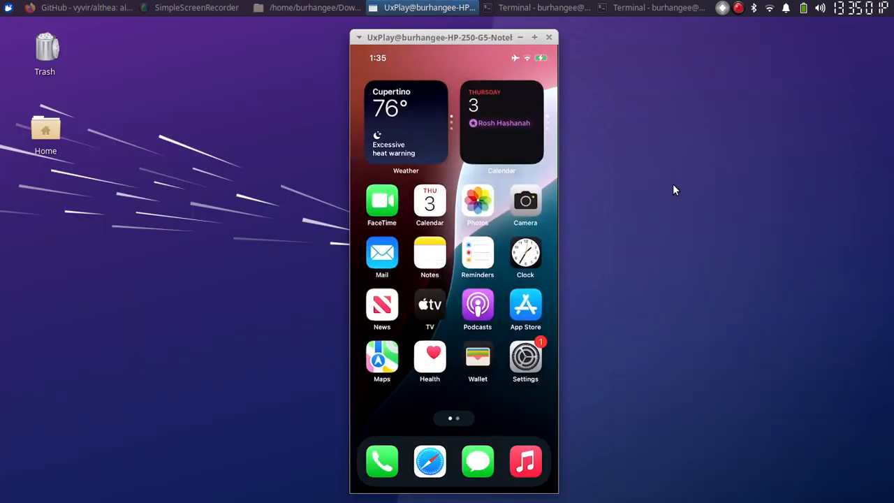
pyautogui.click(525, 358)
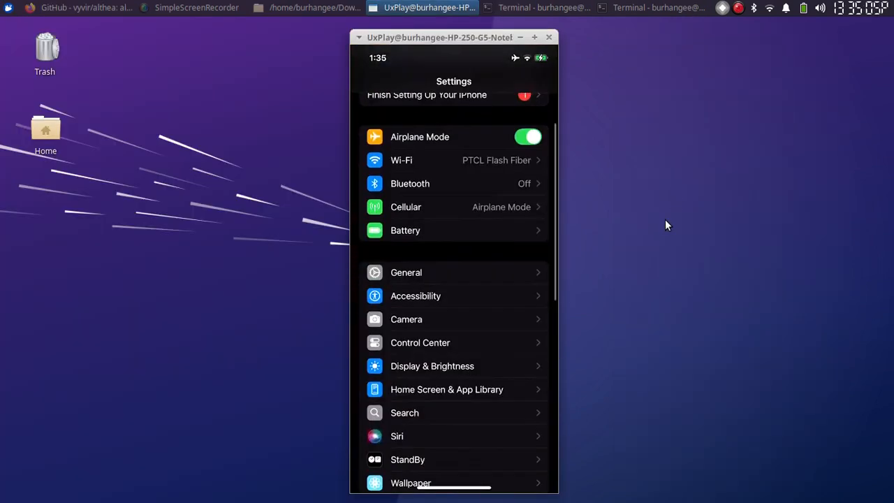
pyautogui.click(405, 273)
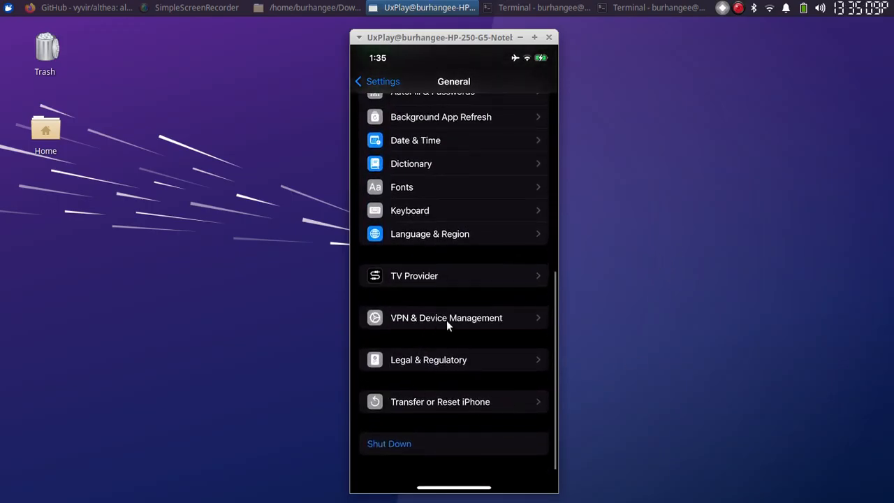
pyautogui.moveTo(682, 271)
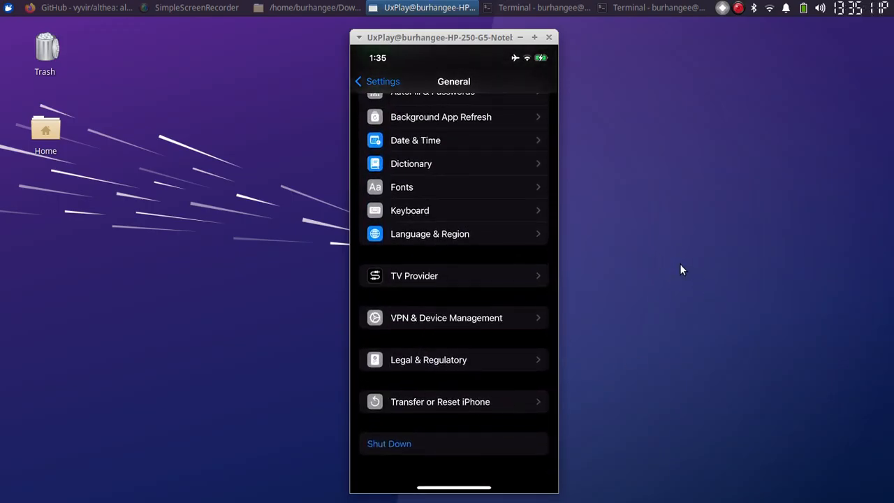
pyautogui.click(358, 81)
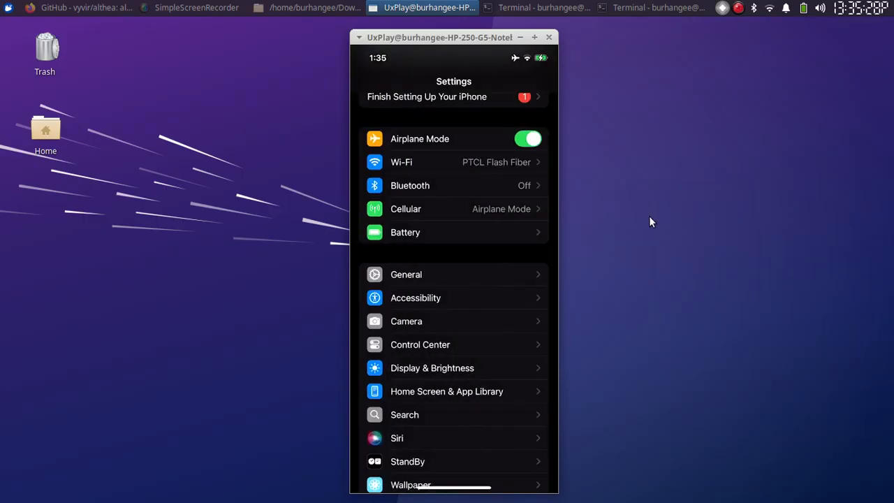
# Step: Open Privacy & Security and scroll to the Security section showing Developer Mode On
pyautogui.scroll(-3)
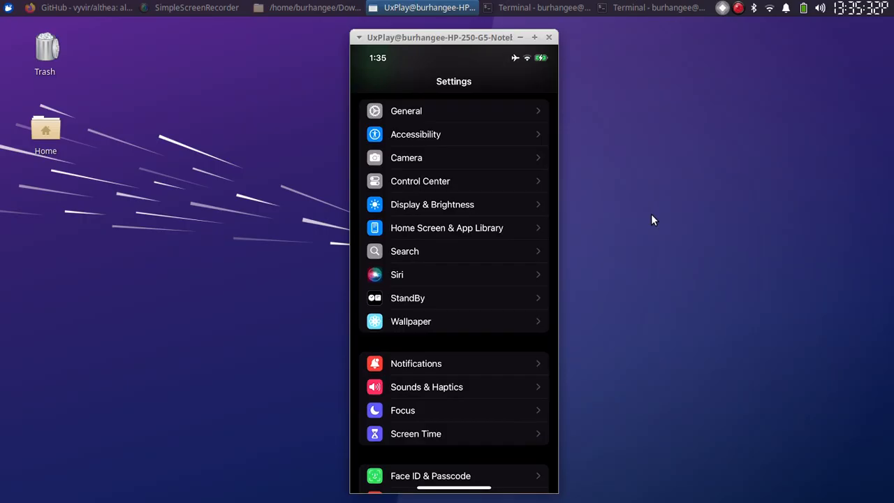
pyautogui.scroll(-3)
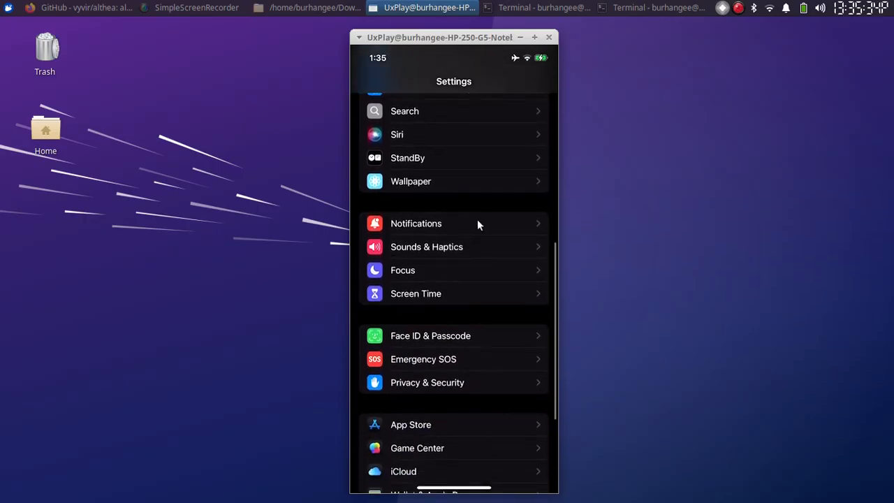
pyautogui.moveTo(417, 391)
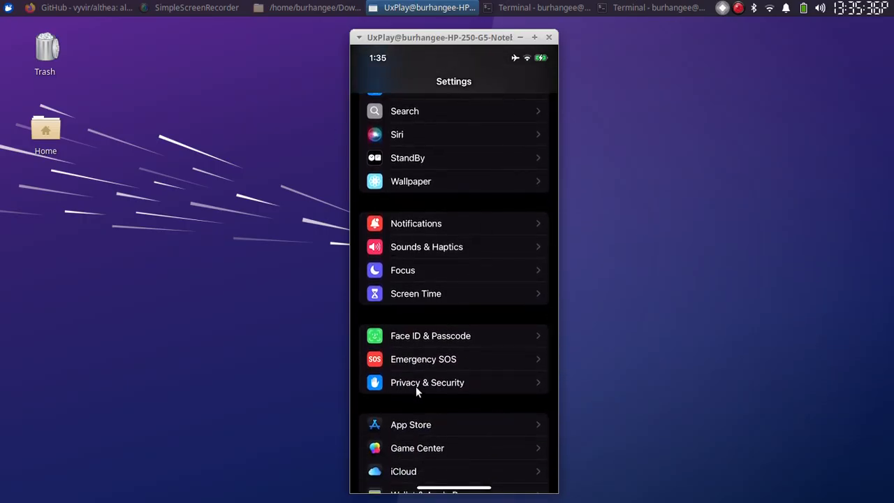
pyautogui.click(427, 382)
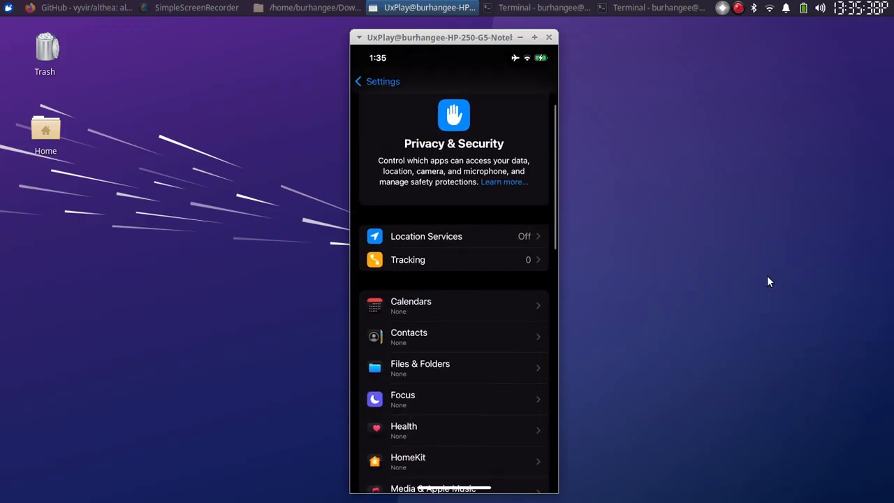
pyautogui.scroll(-3)
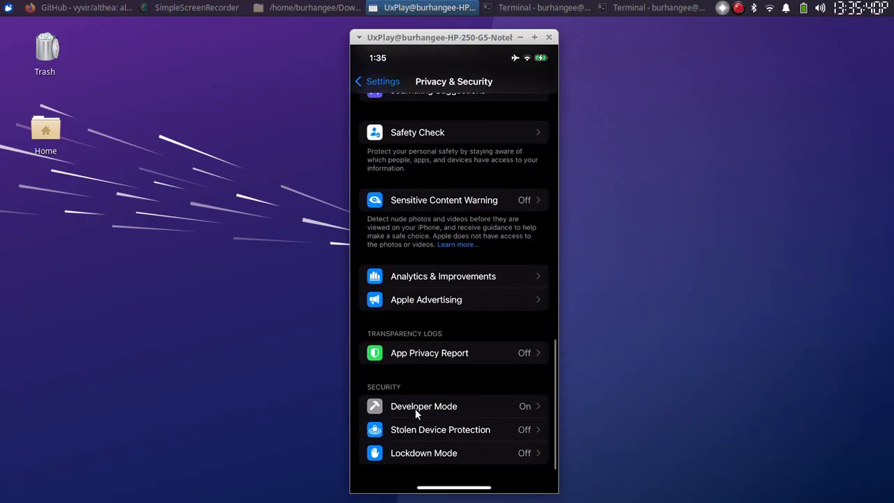
pyautogui.moveTo(478, 411)
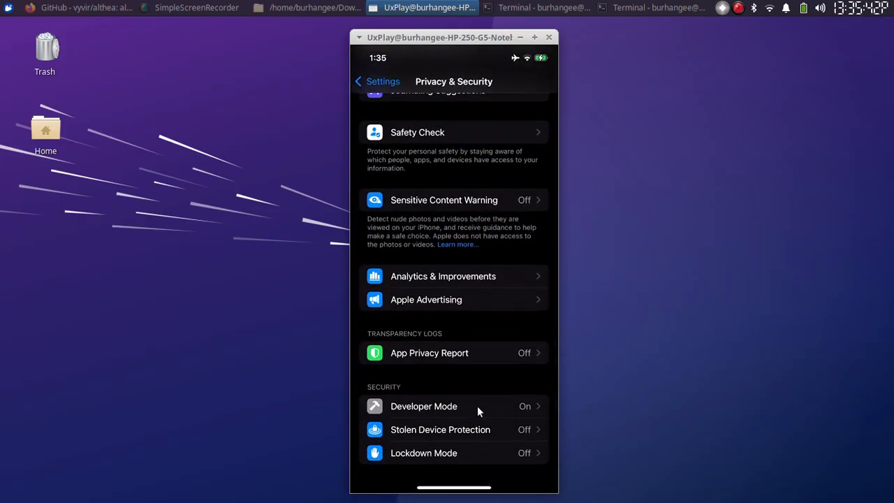
pyautogui.moveTo(711, 319)
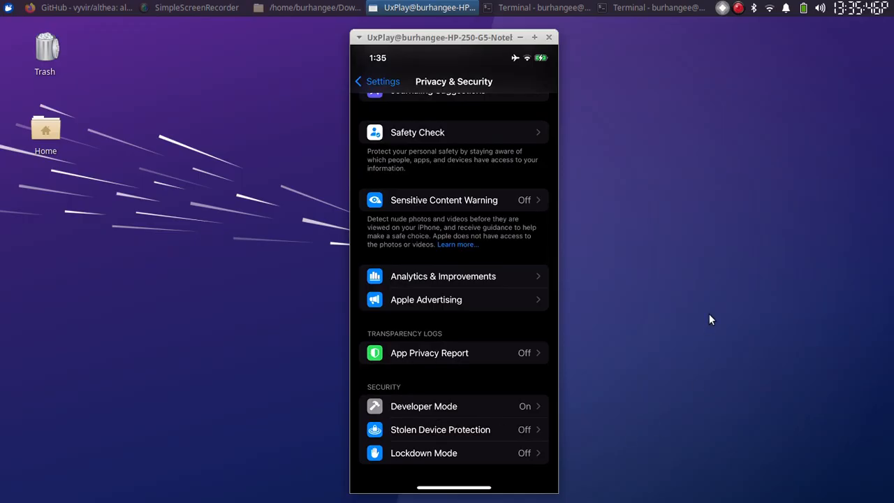
pyautogui.moveTo(484, 426)
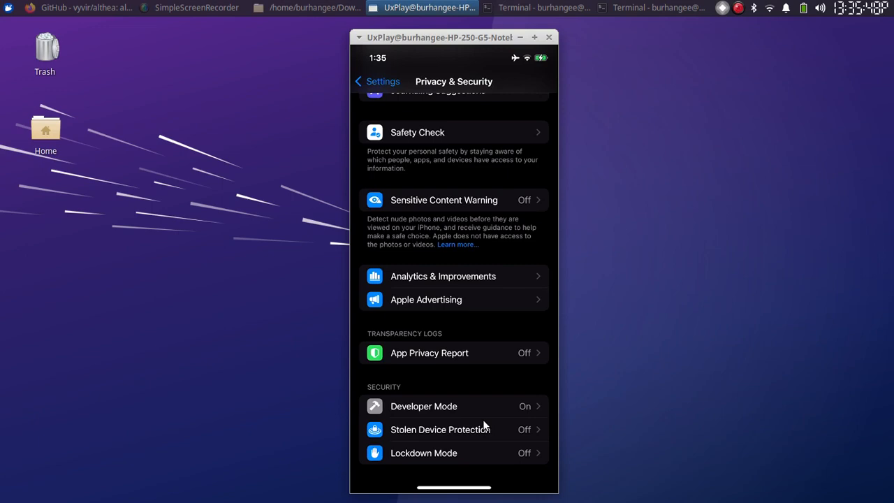
# Step: Open AltStore on the mirrored iPhone and tap Refresh All to reach the Apple ID sign-in
pyautogui.click(424, 405)
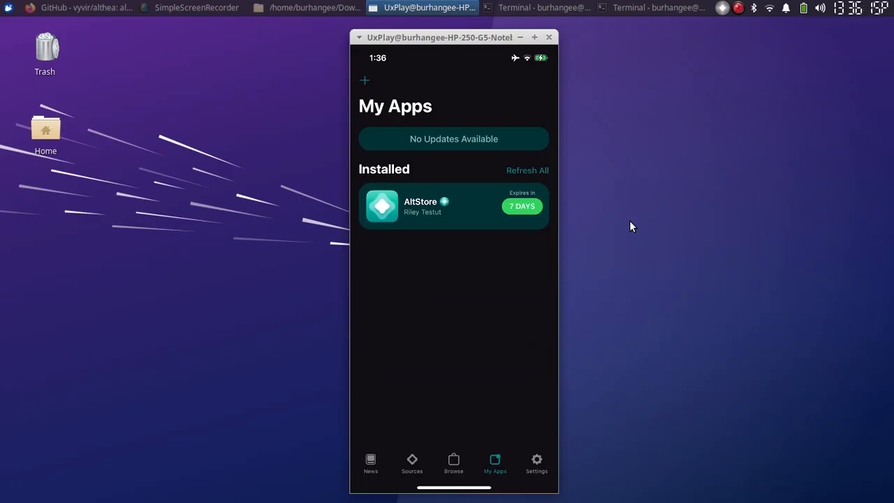
pyautogui.click(522, 206)
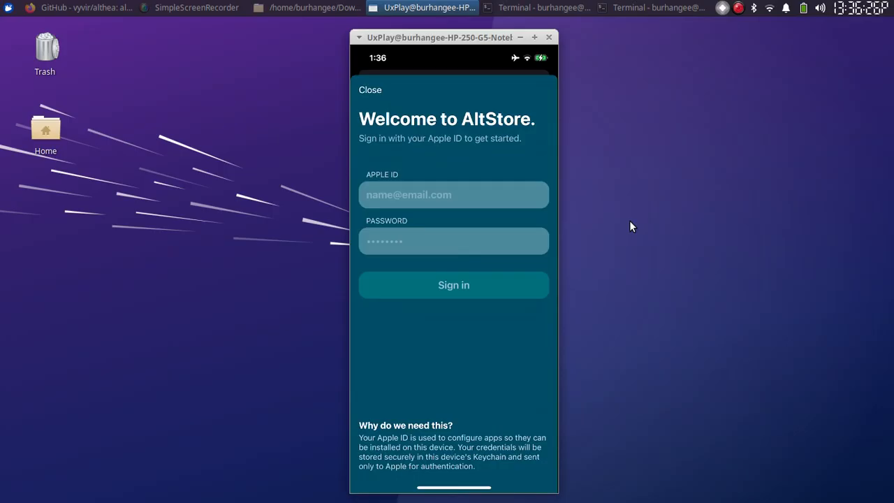
pyautogui.moveTo(642, 220)
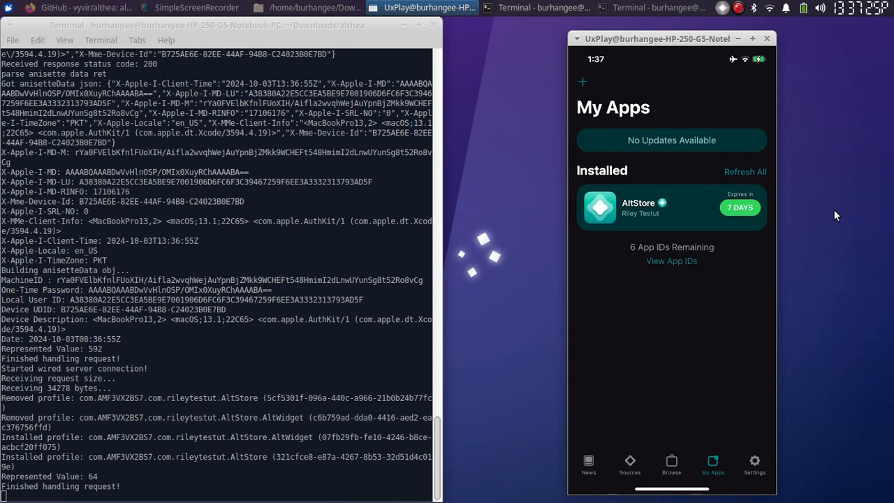
pyautogui.moveTo(341, 289)
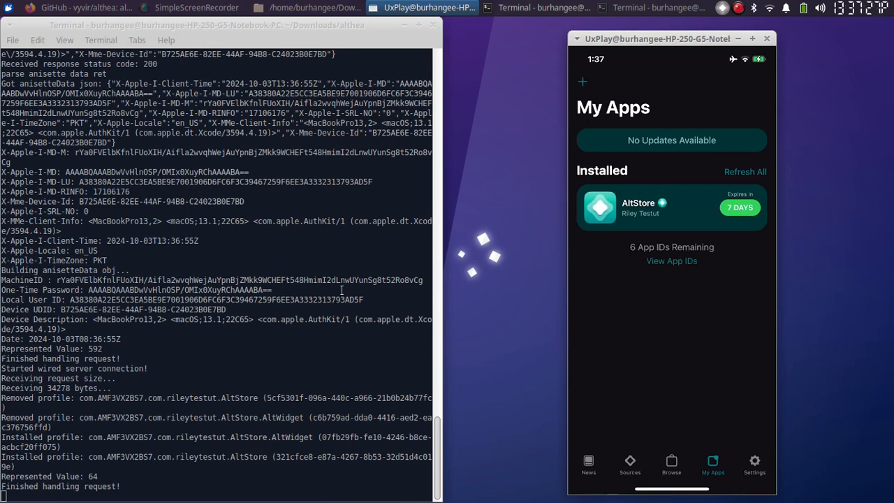
pyautogui.moveTo(831, 257)
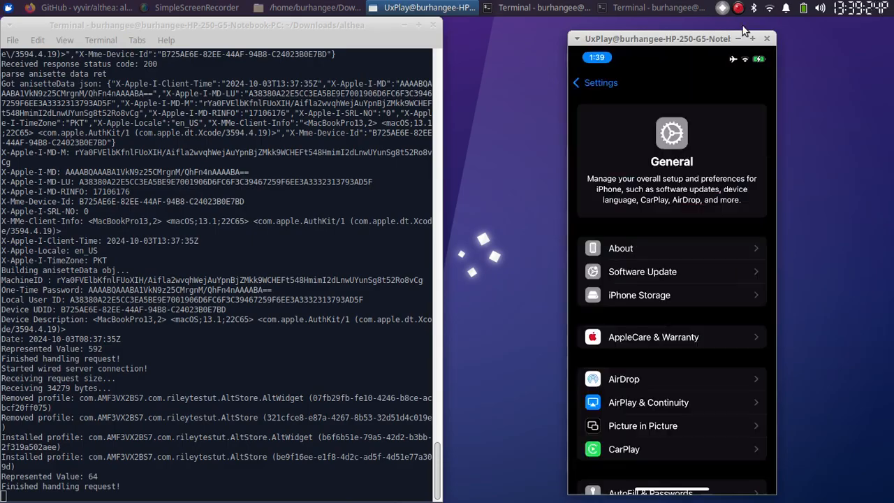
pyautogui.moveTo(805, 206)
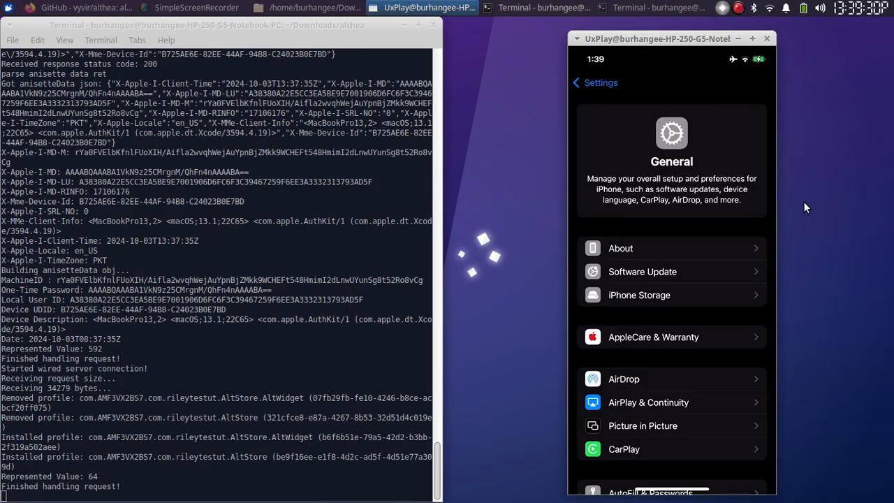
pyautogui.moveTo(768, 272)
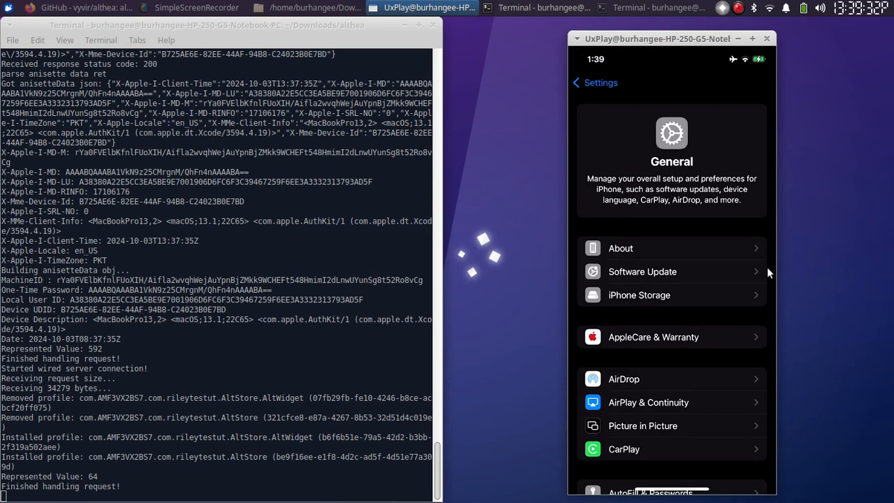
# Step: Scroll the server log after the refresh is handled before returning to the README and Downloads folder
pyautogui.scroll(-3)
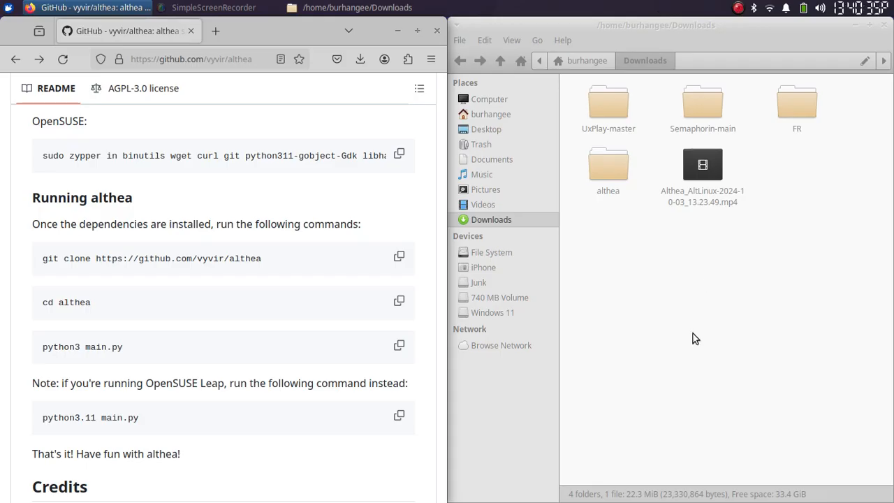
pyautogui.moveTo(654, 287)
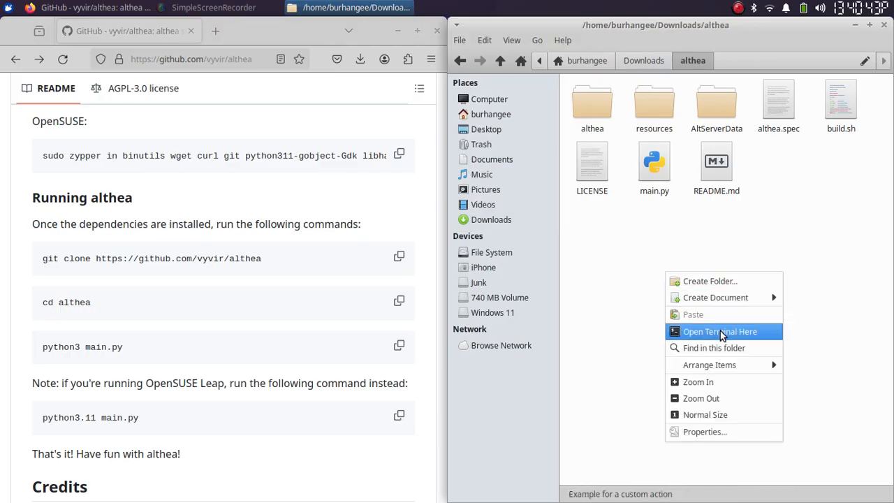
# Step: Open a terminal in the althea folder and run the pasted python3 main.py command
pyautogui.click(719, 331)
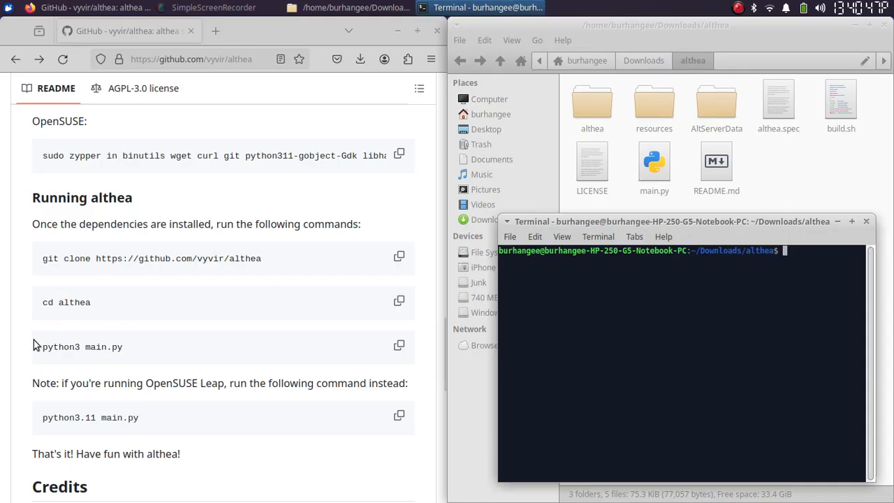
pyautogui.click(400, 345)
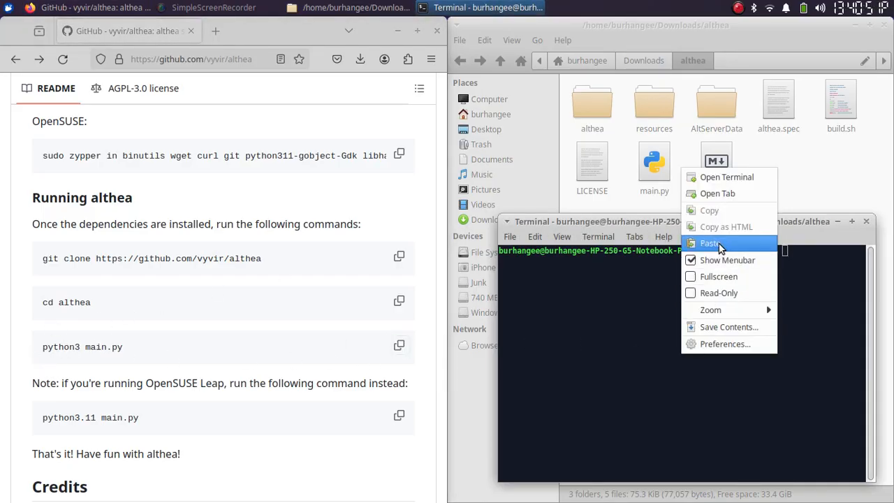
pyautogui.click(710, 243)
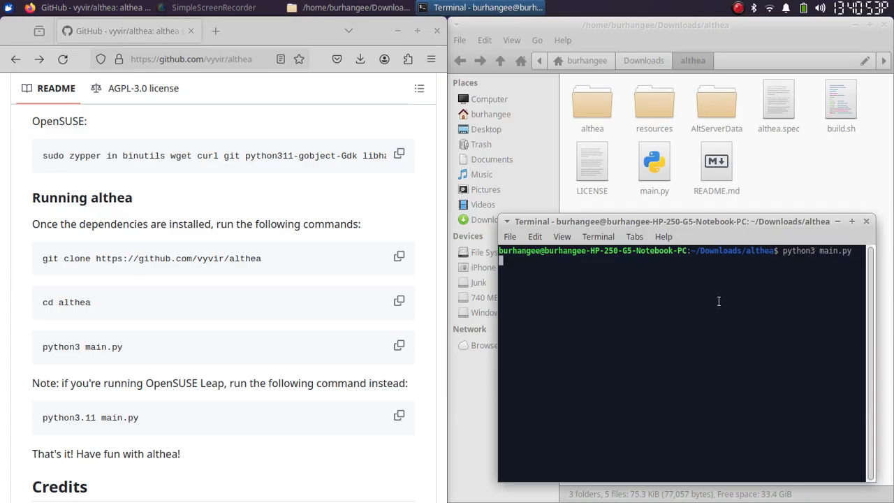
pyautogui.moveTo(706, 302)
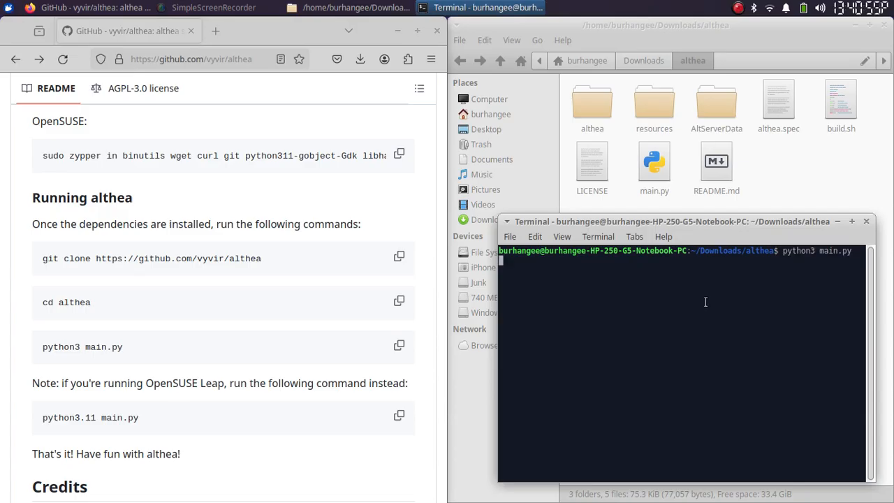
pyautogui.press('Return')
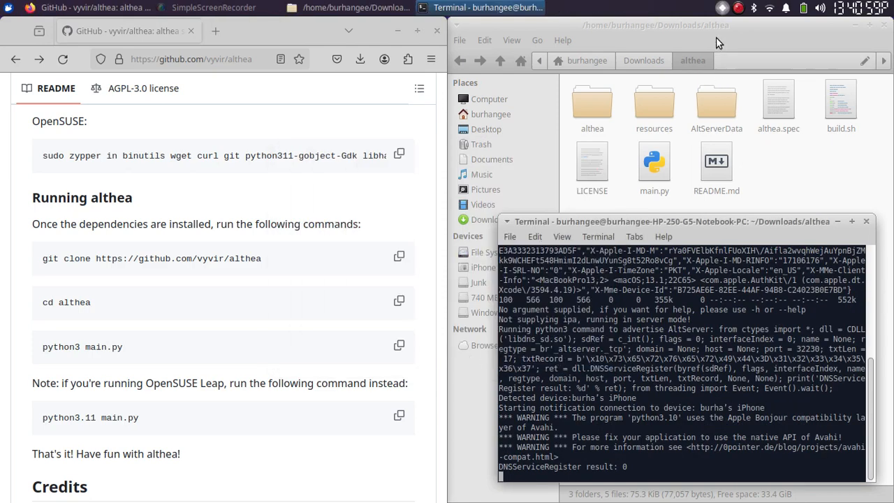
# Step: Check althea's tray menu, then open AltStore on the mirrored iPhone showing 7 days remaining
pyautogui.click(723, 8)
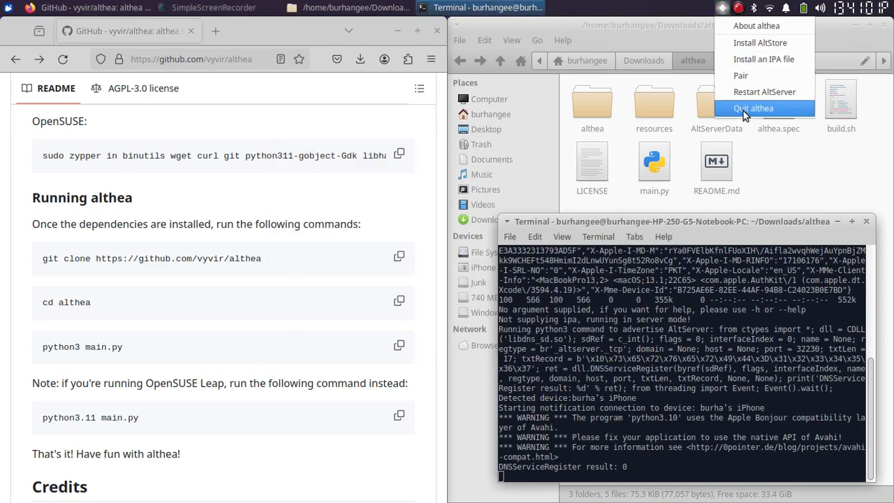
pyautogui.click(753, 107)
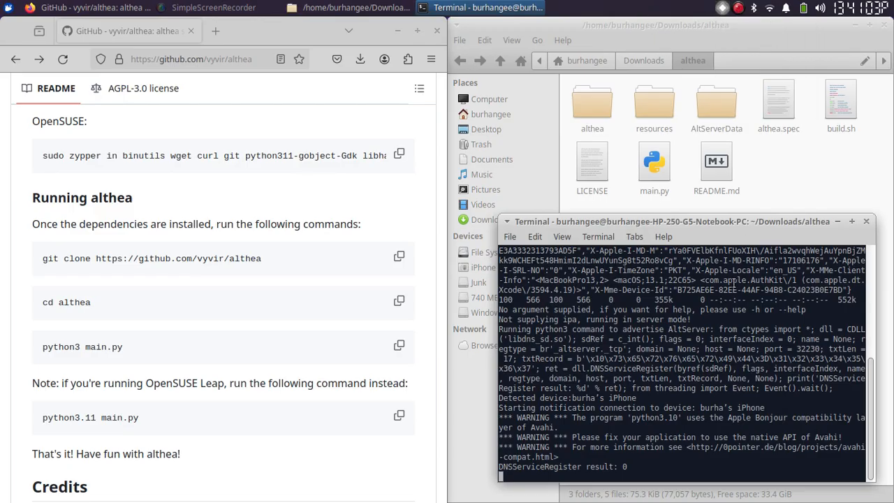
pyautogui.click(724, 9)
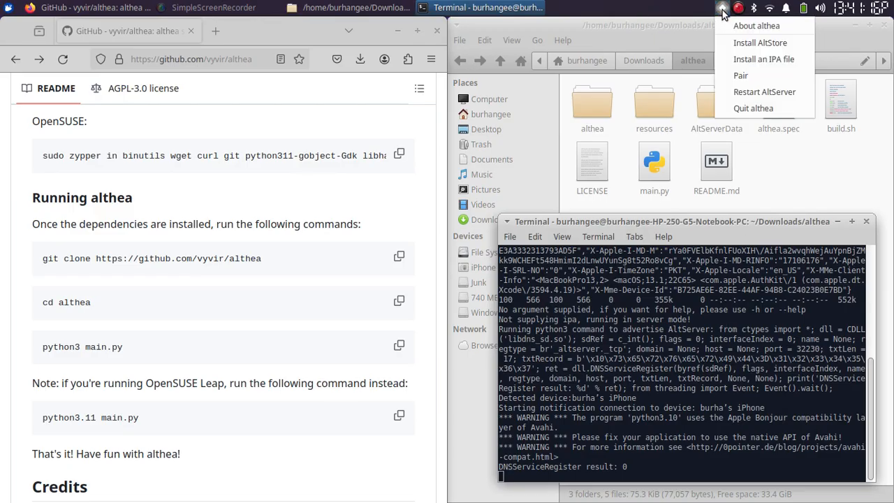
pyautogui.moveTo(763, 59)
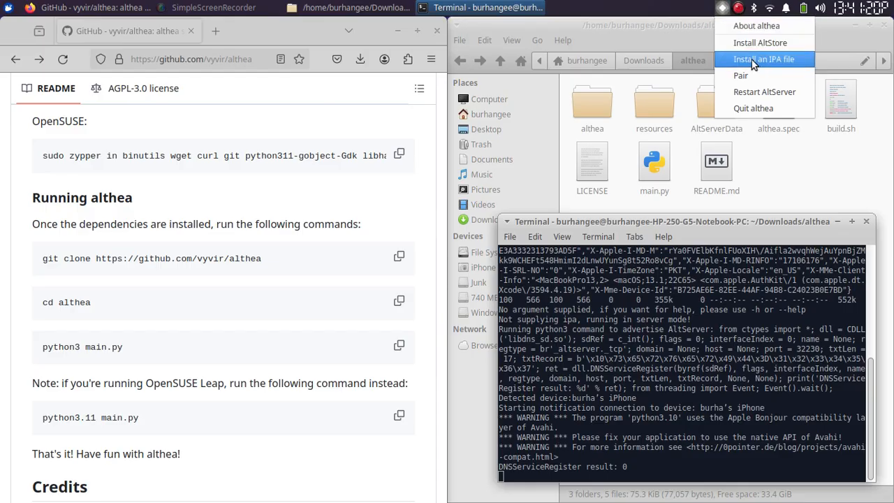
pyautogui.moveTo(765, 62)
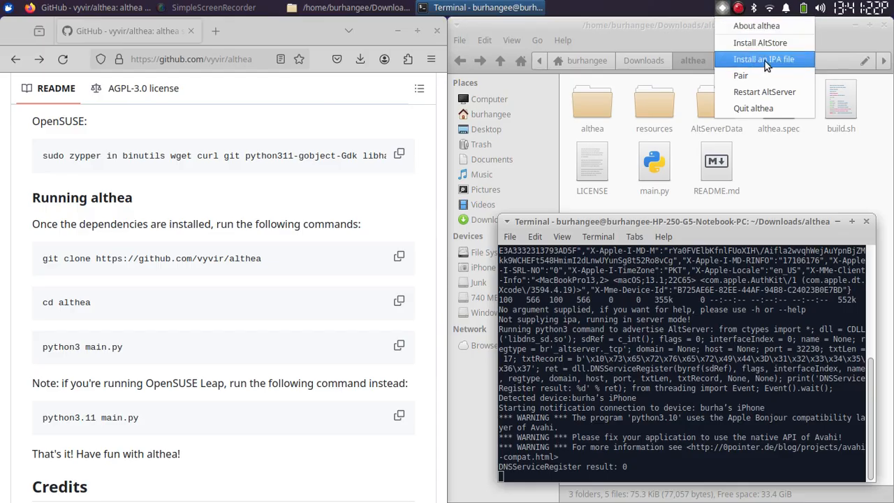
pyautogui.click(764, 58)
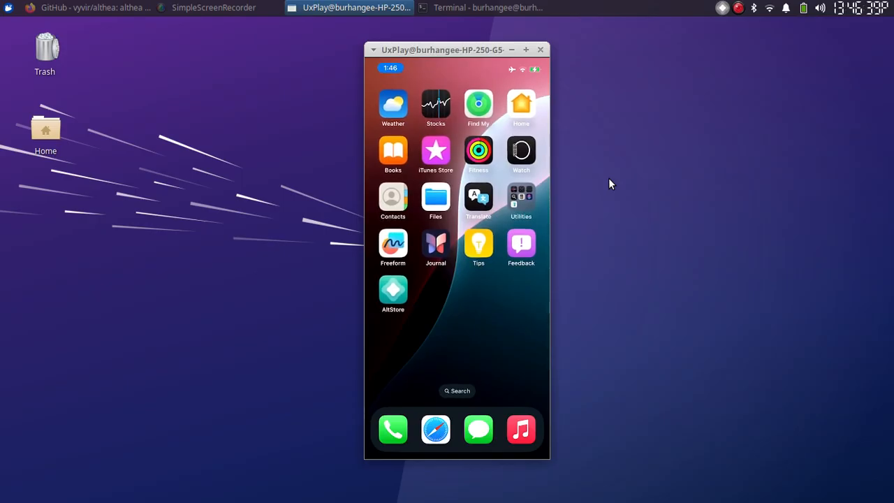
pyautogui.click(392, 292)
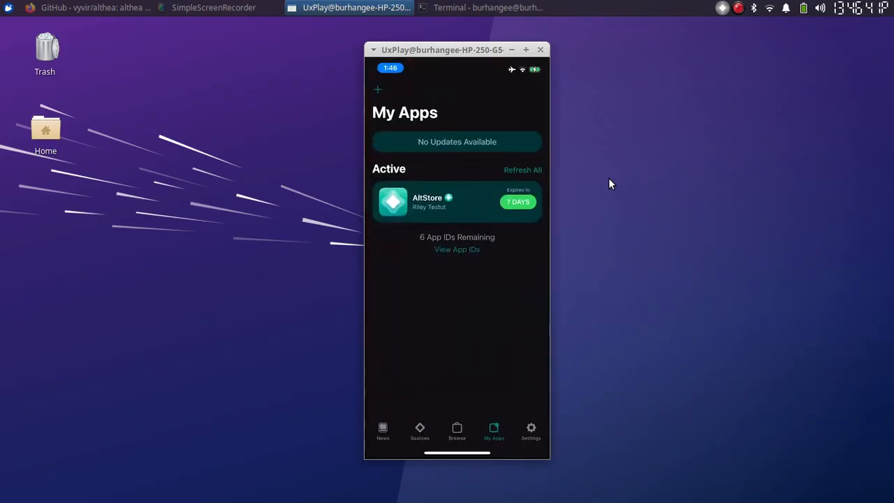